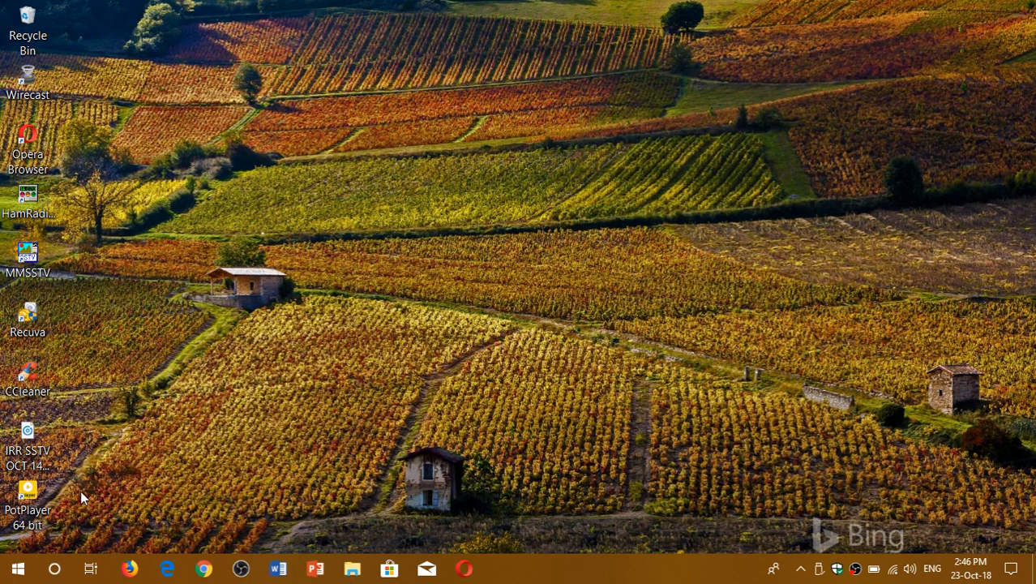
Open the Action Center from the taskbar notification area.
click(17, 568)
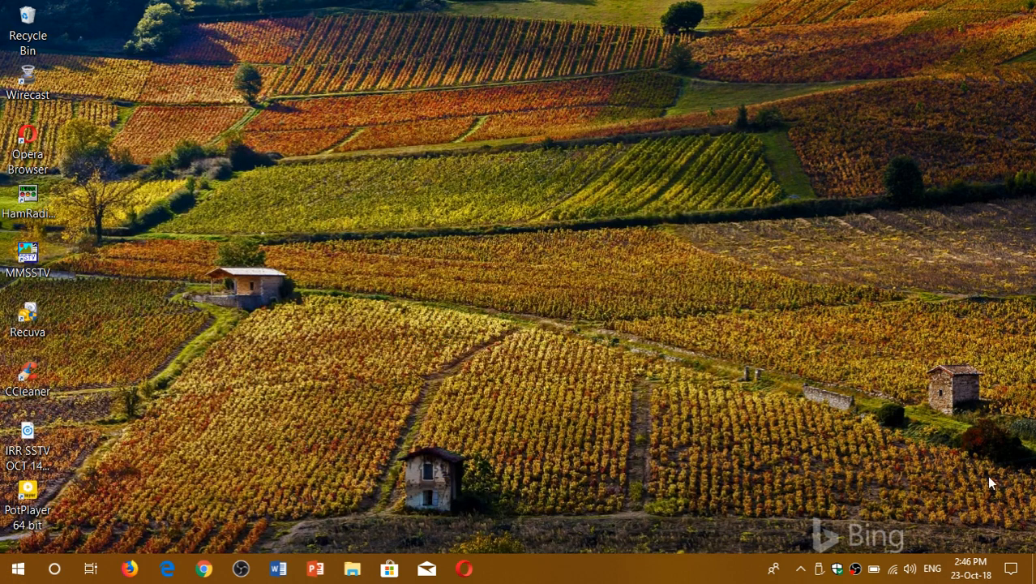
click(1012, 569)
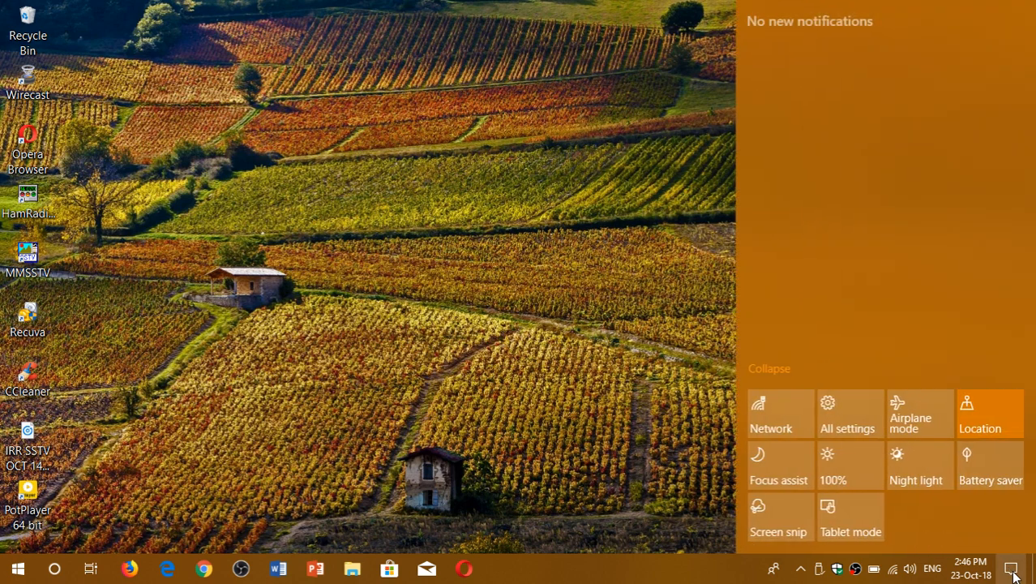
Go to All settings and open the Personalization category.
click(846, 414)
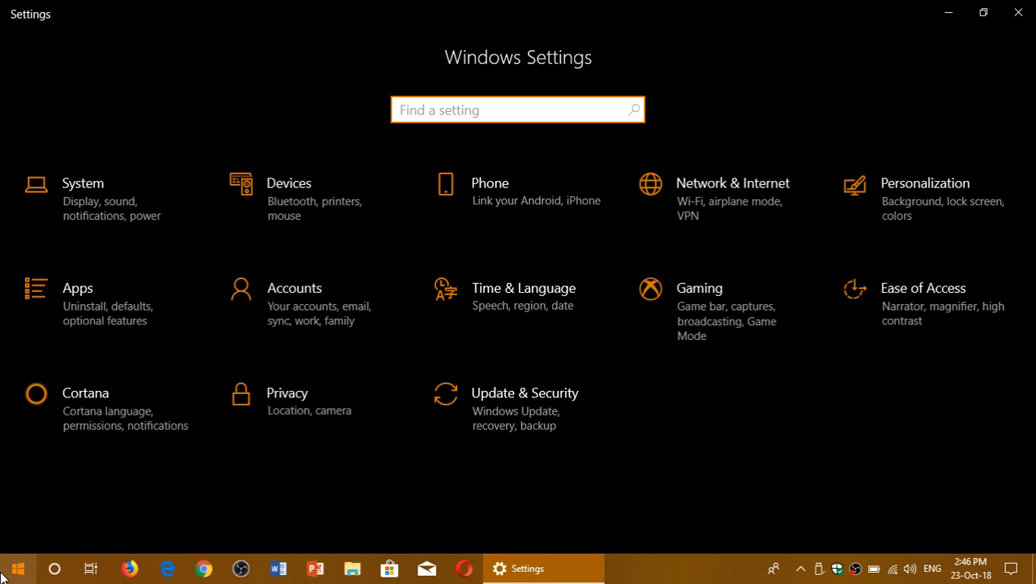
click(17, 568)
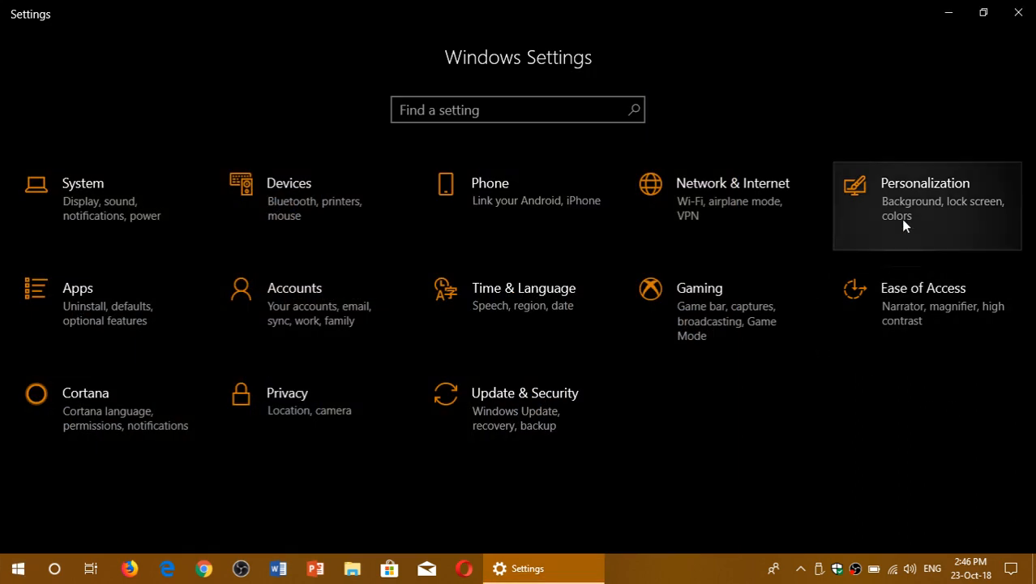
click(925, 199)
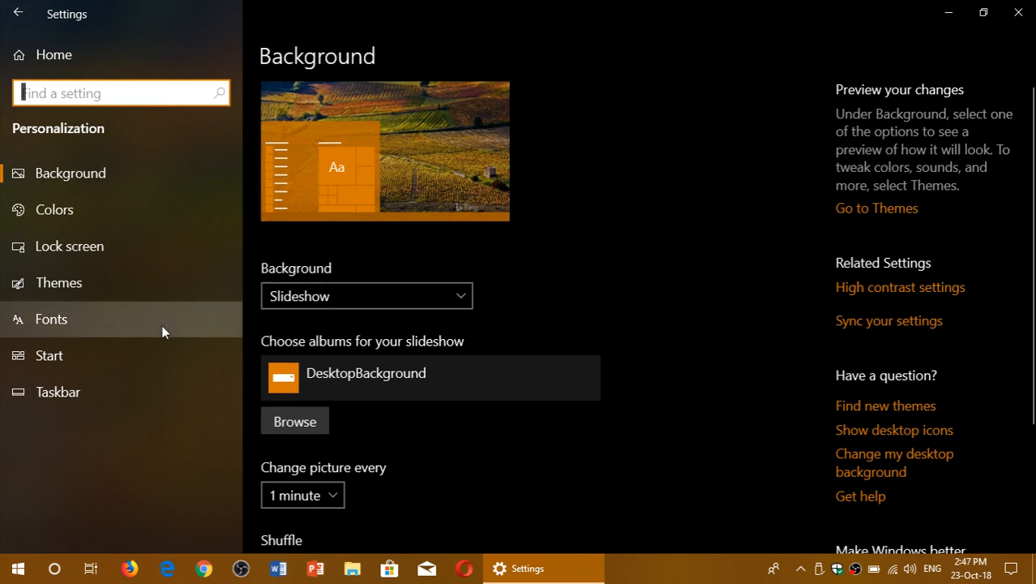
Switch 'Show suggestions occasionally in Start' Off on the Start page.
click(49, 356)
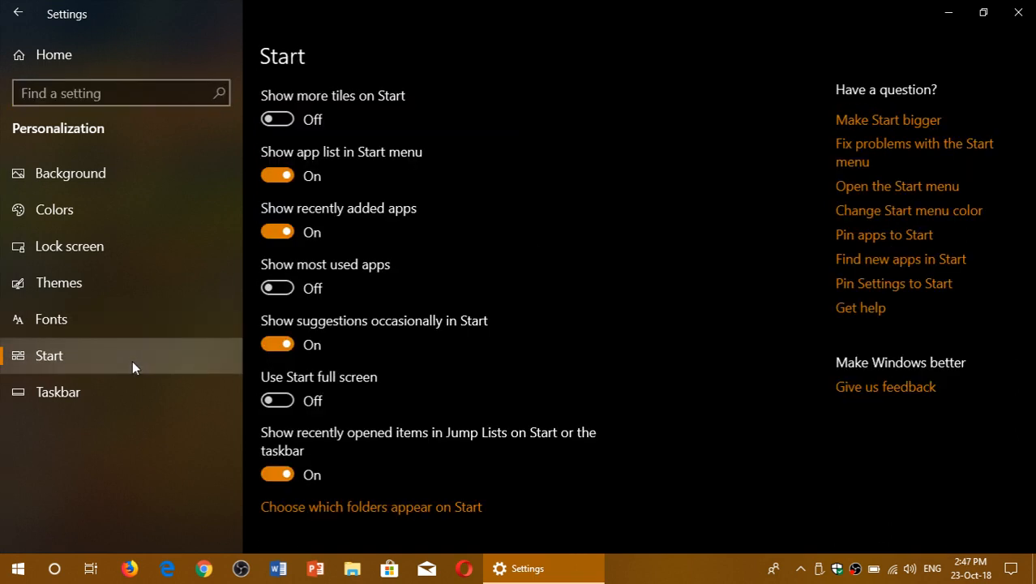
mouse_move(341, 337)
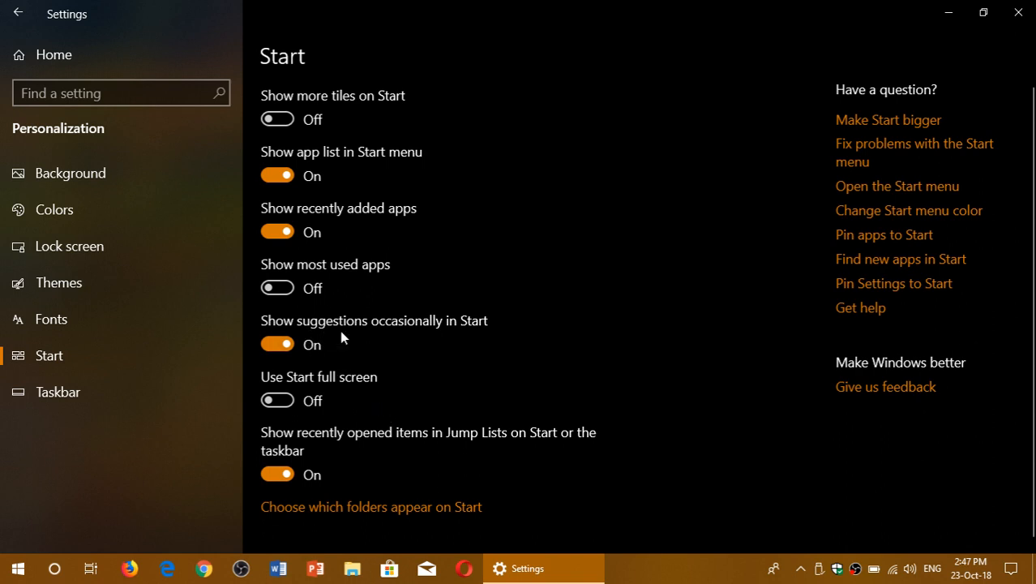
mouse_move(369, 341)
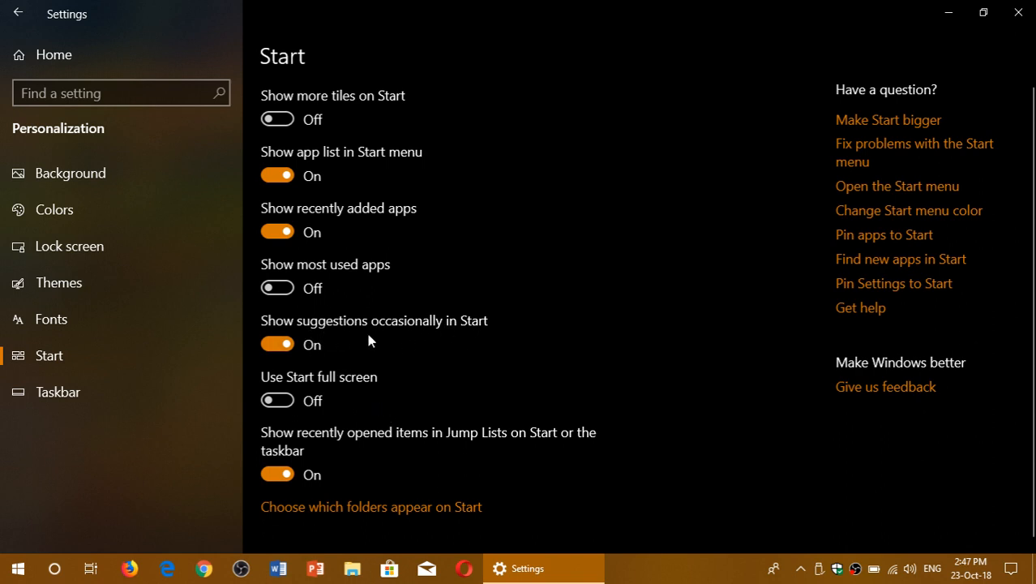
click(278, 343)
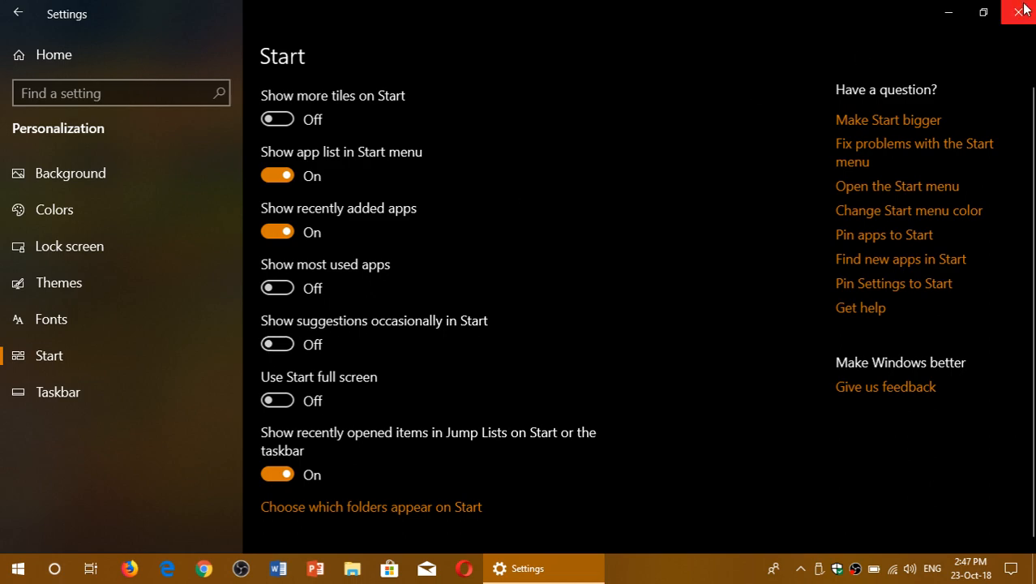
Close Settings and reopen Personalization via the Start menu gear.
click(1023, 11)
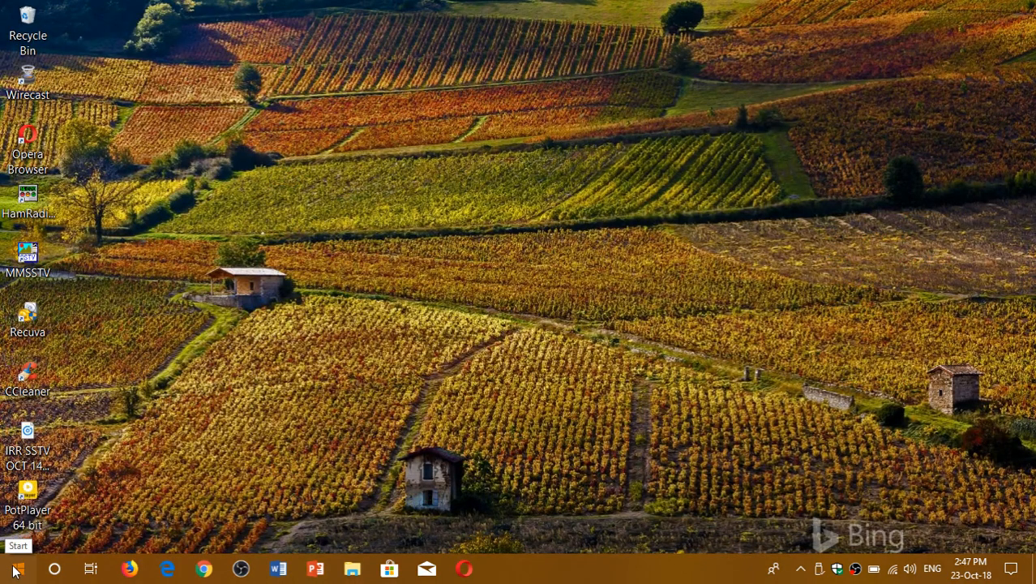
click(16, 567)
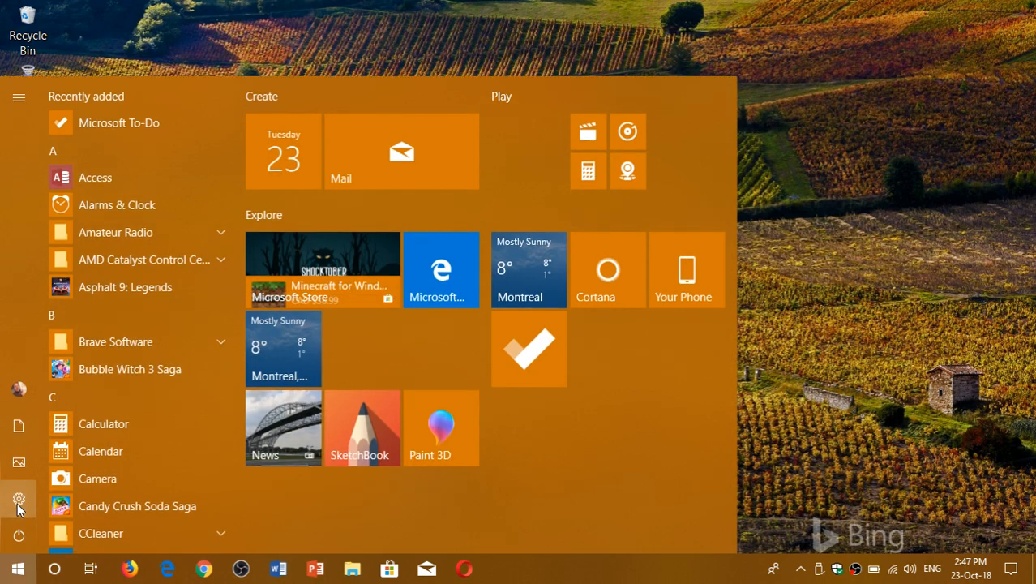
click(18, 499)
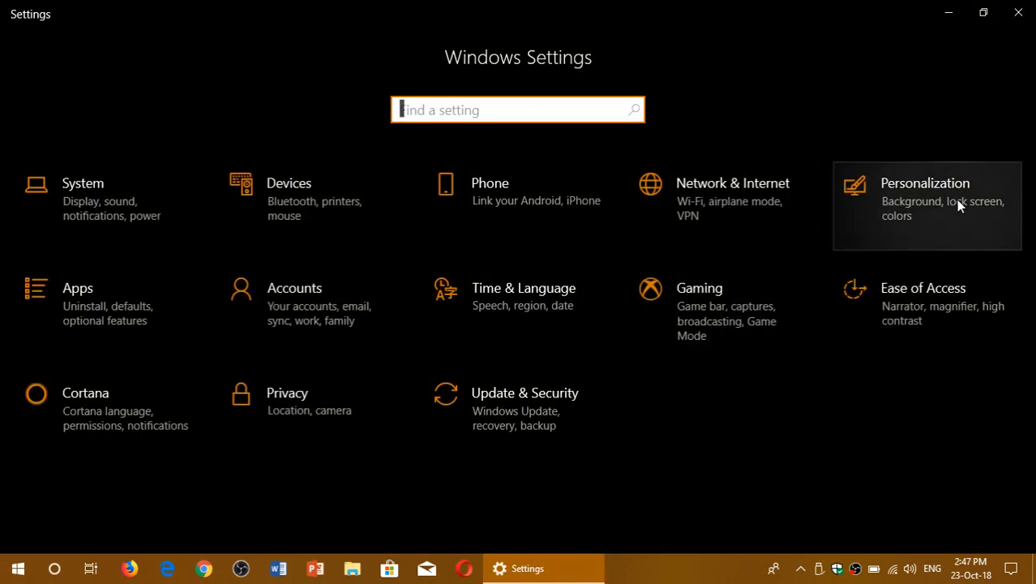
click(927, 198)
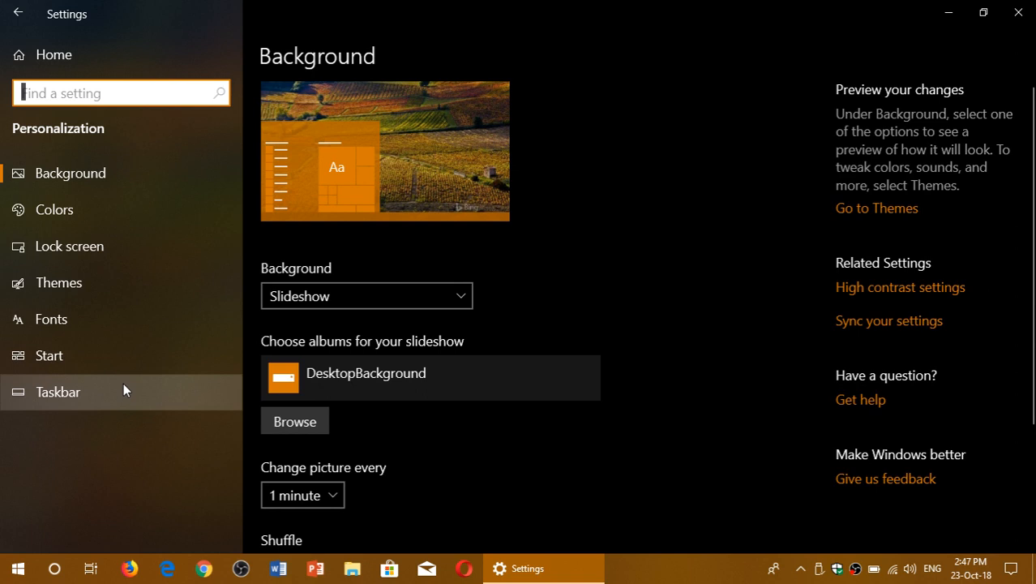
Check the Start page shows suggestions Off, then close Settings.
click(49, 355)
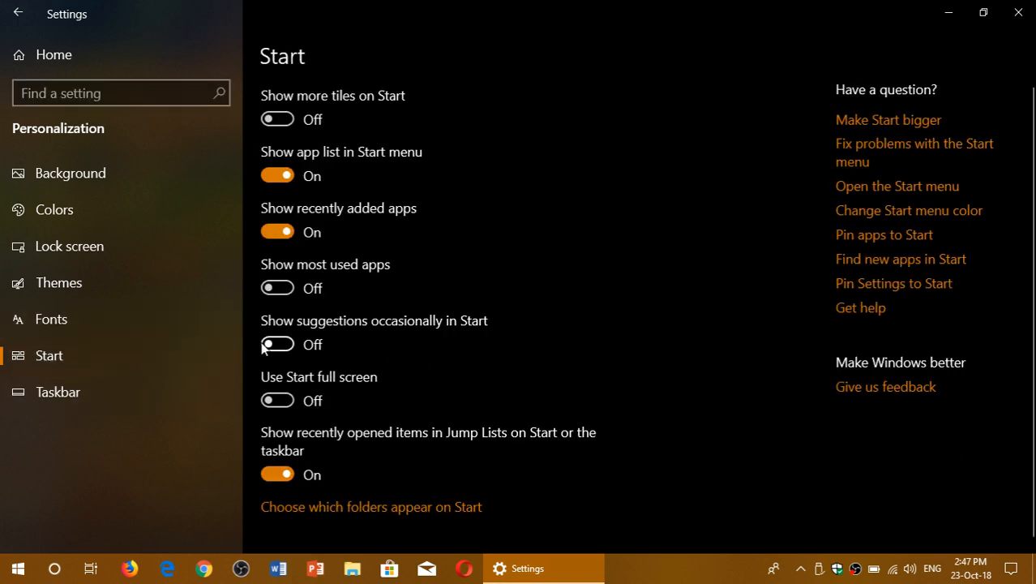
mouse_move(417, 325)
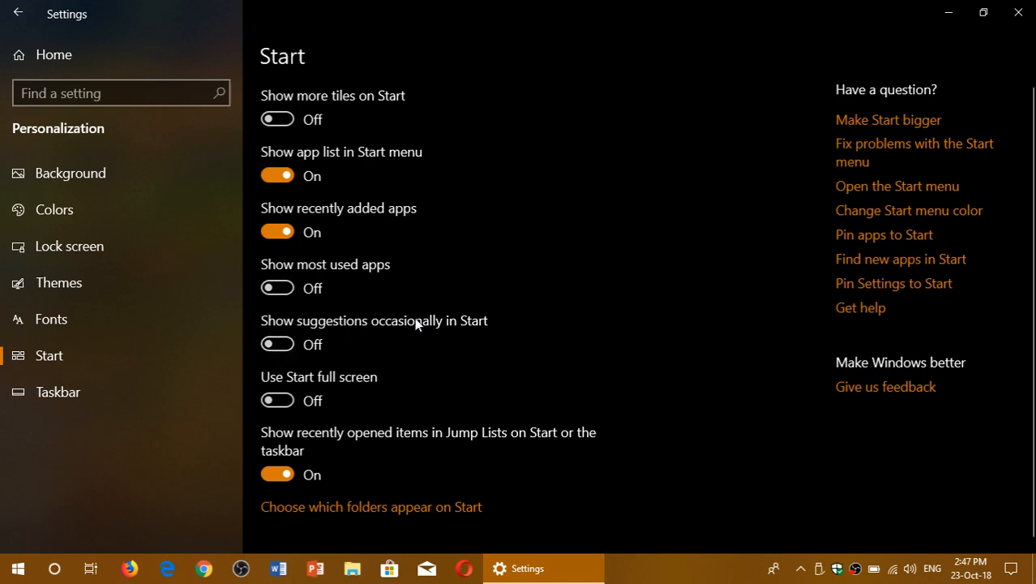
mouse_move(1018, 13)
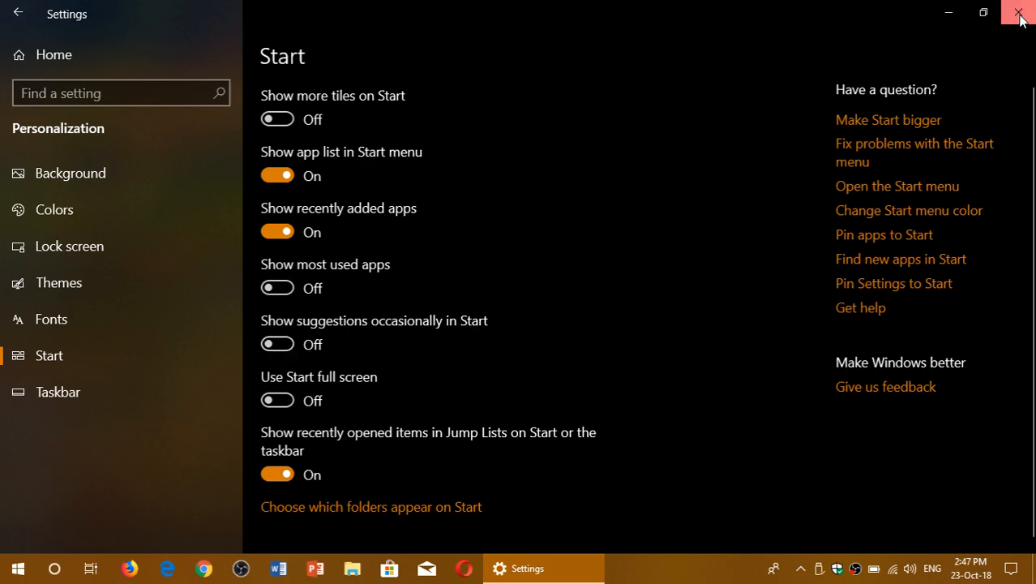
click(1019, 12)
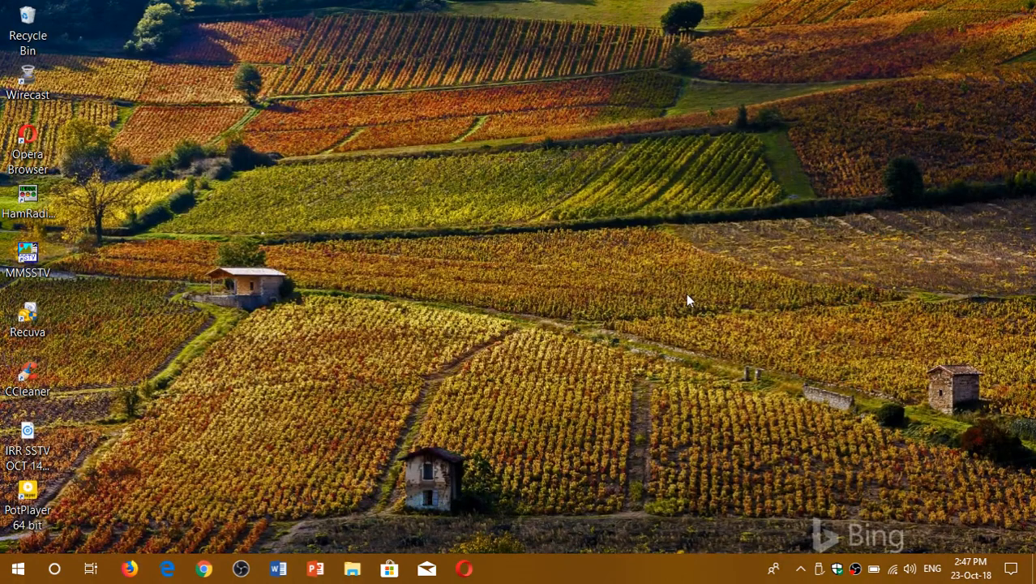